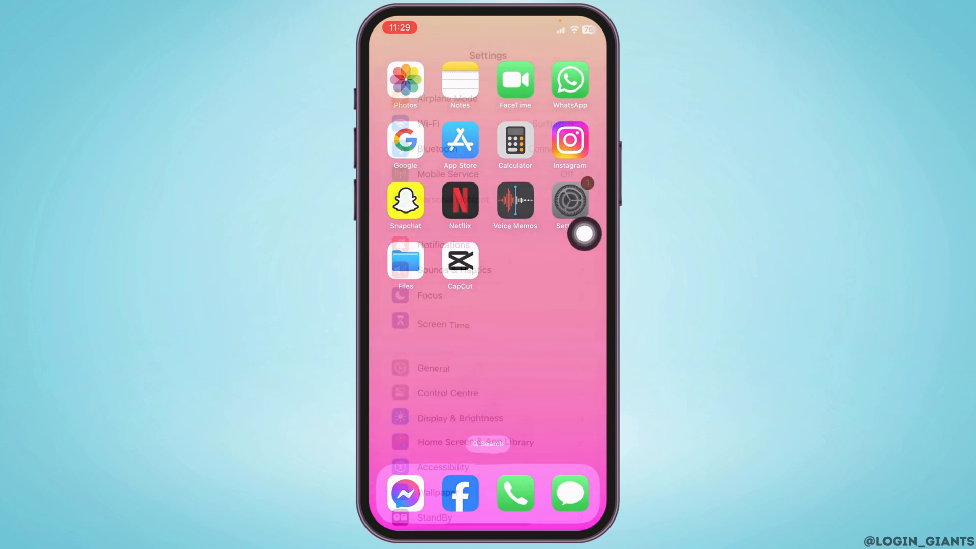
Step: Toggle Airplane Mode on and back off so Wi-Fi reconnects
left_click(569, 199)
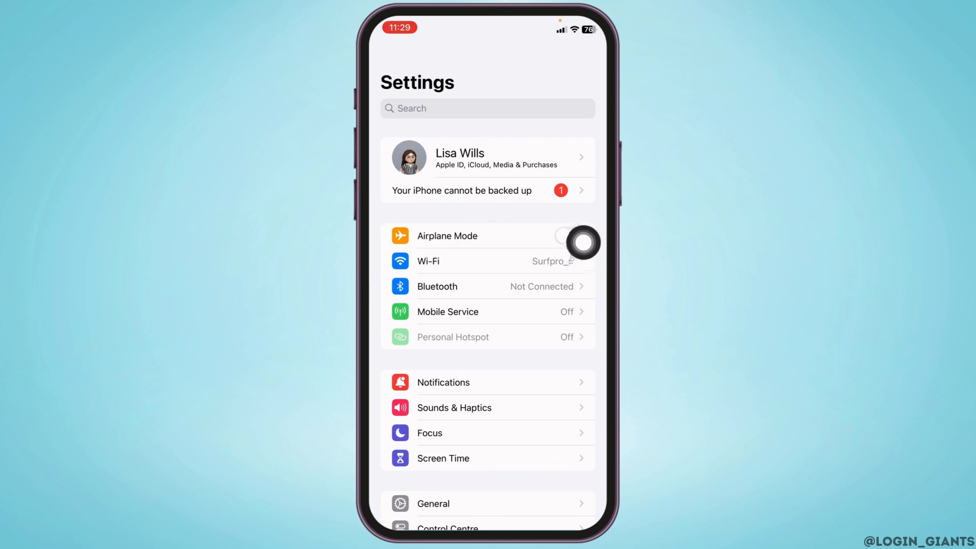
left_click(567, 235)
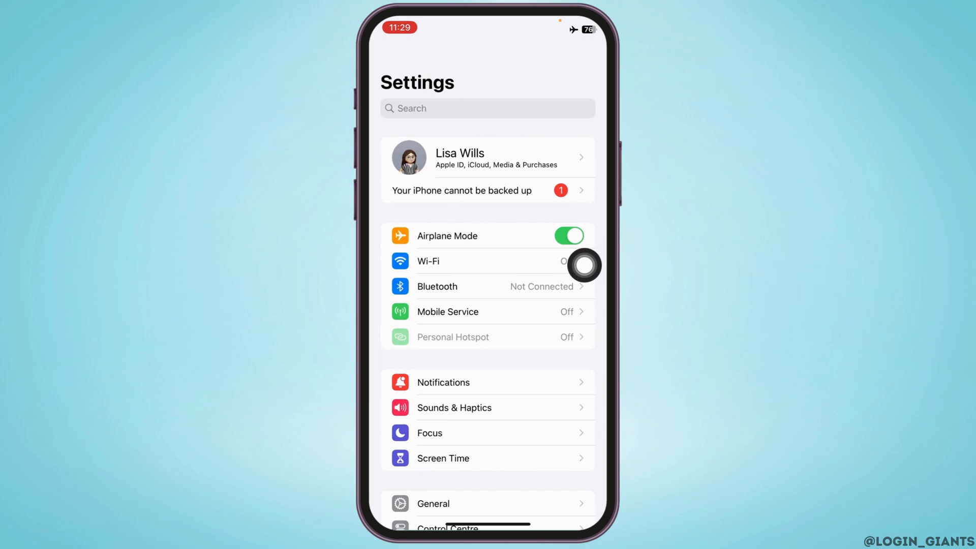
left_click(568, 235)
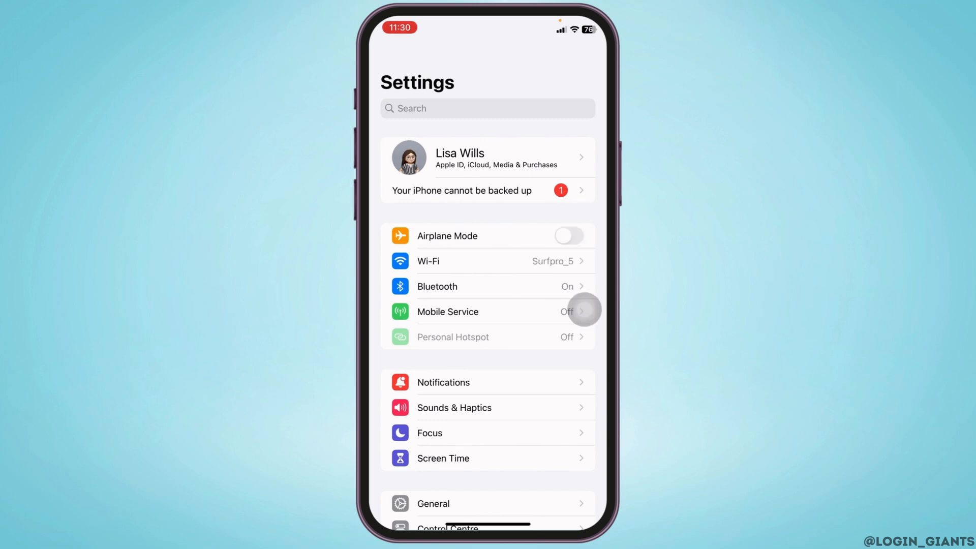
scroll("down", 3)
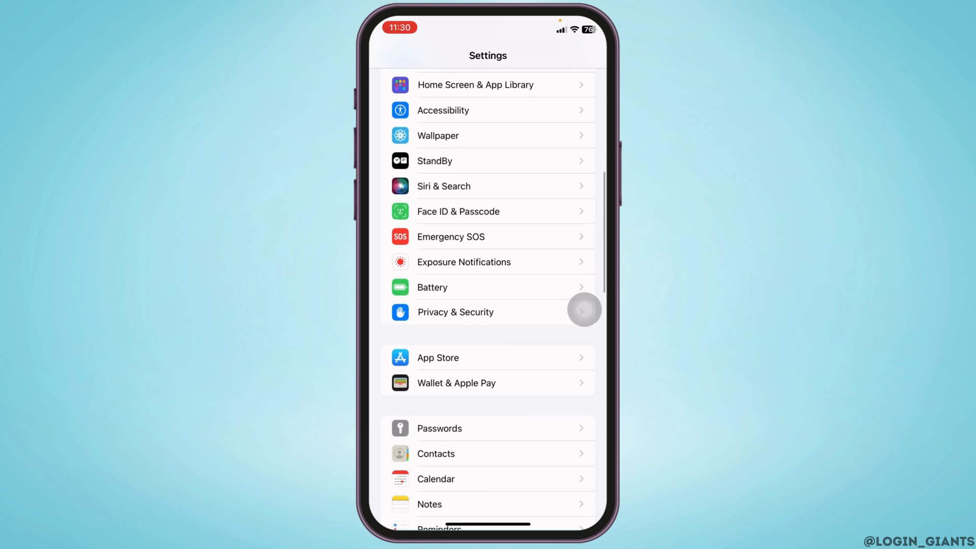
scroll("down", 3)
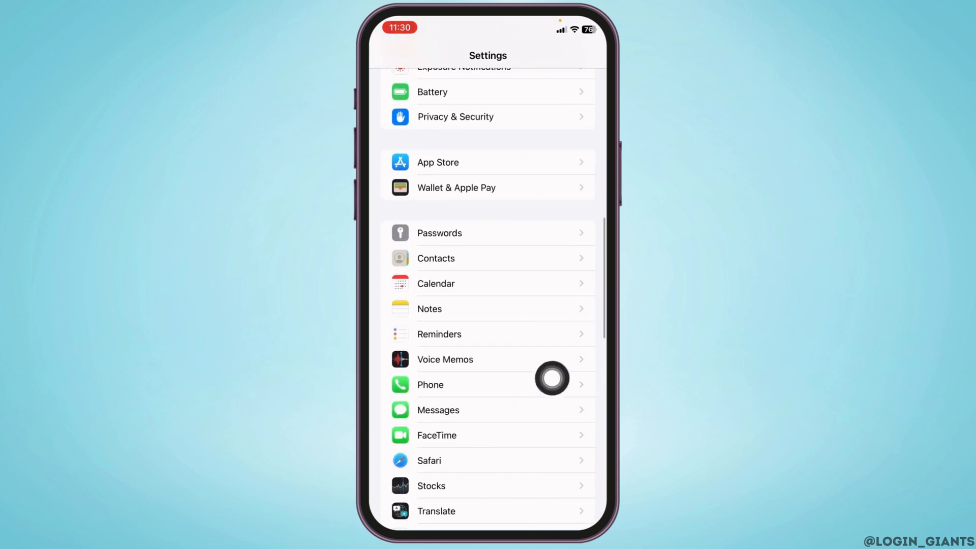
left_click(429, 384)
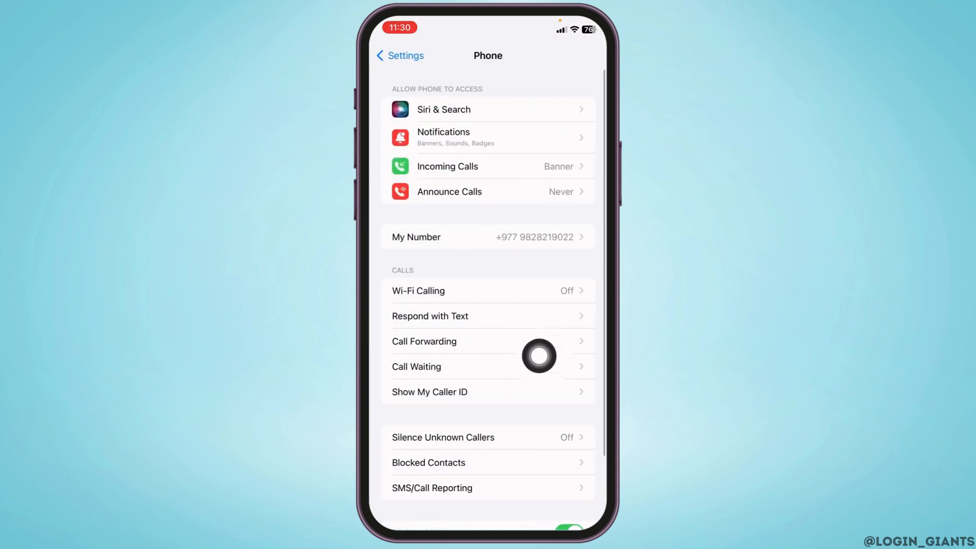
left_click(425, 341)
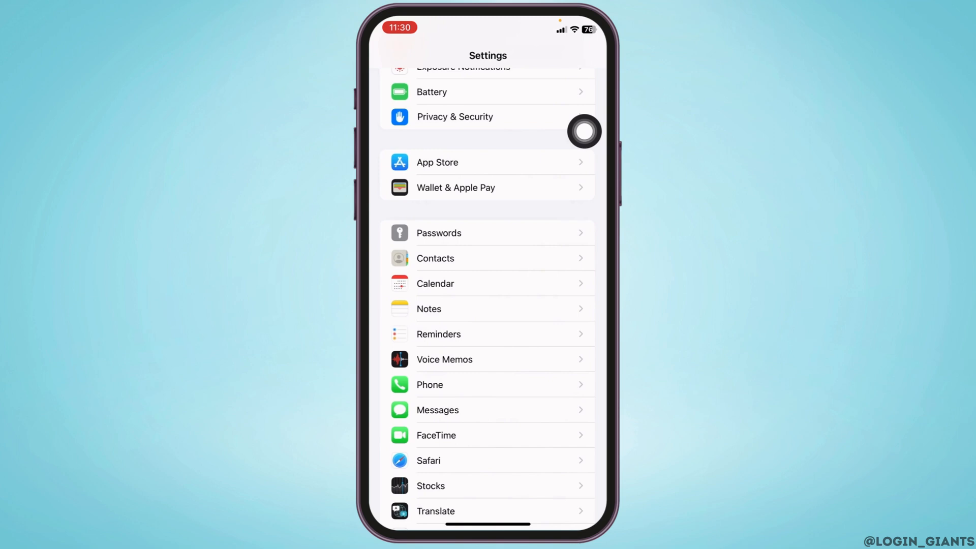
Step: Confirm Voice & Data is 4G with VoLTE on under Mobile Service, then reach Network Selection
scroll("up", 3)
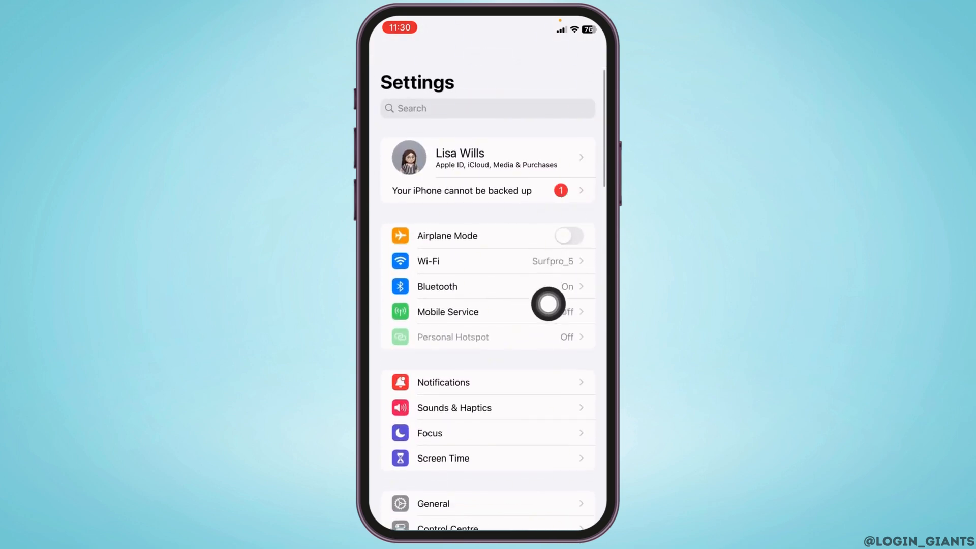
left_click(447, 311)
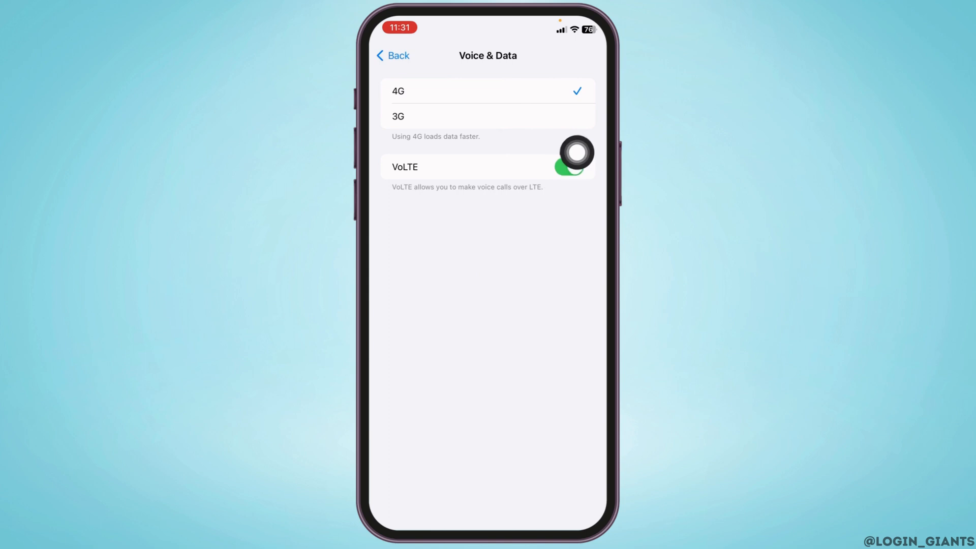
left_click(392, 55)
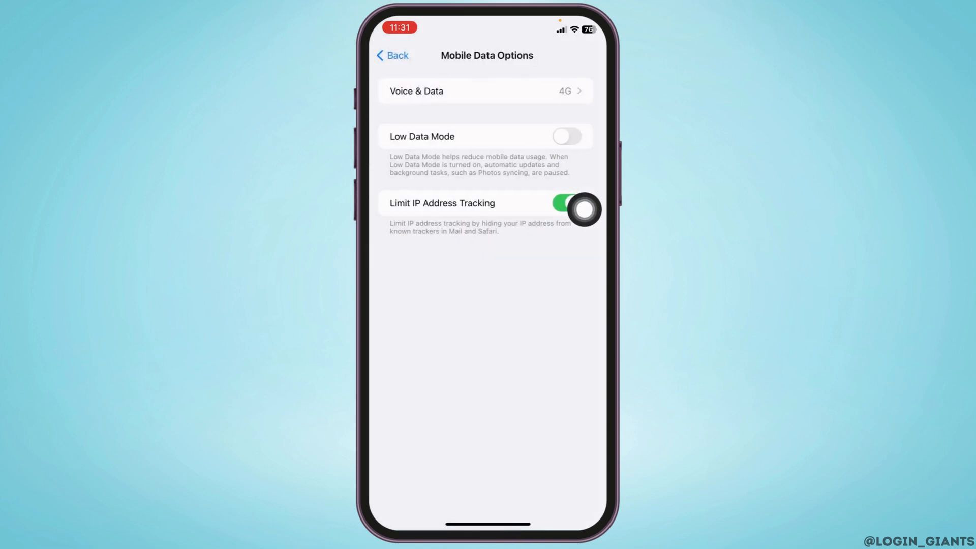
left_click(392, 55)
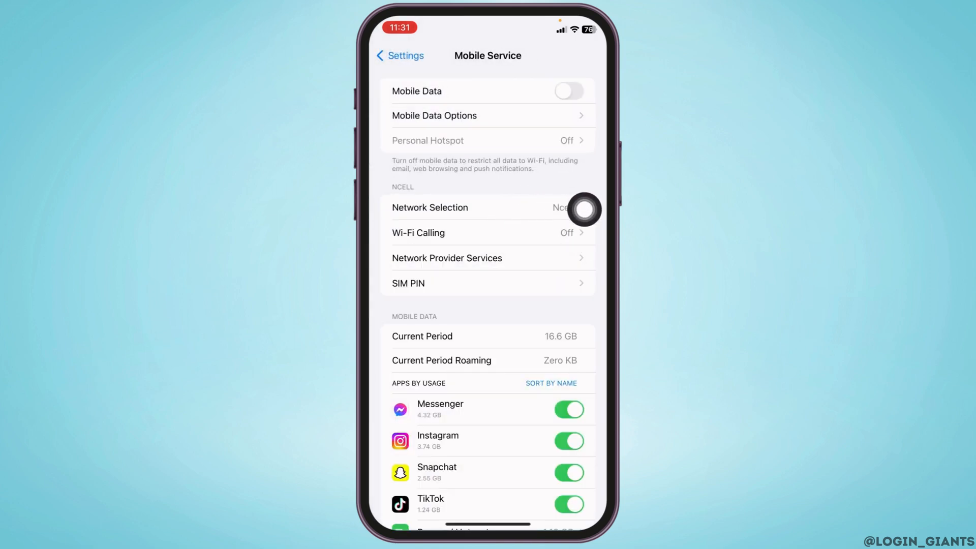
left_click(429, 208)
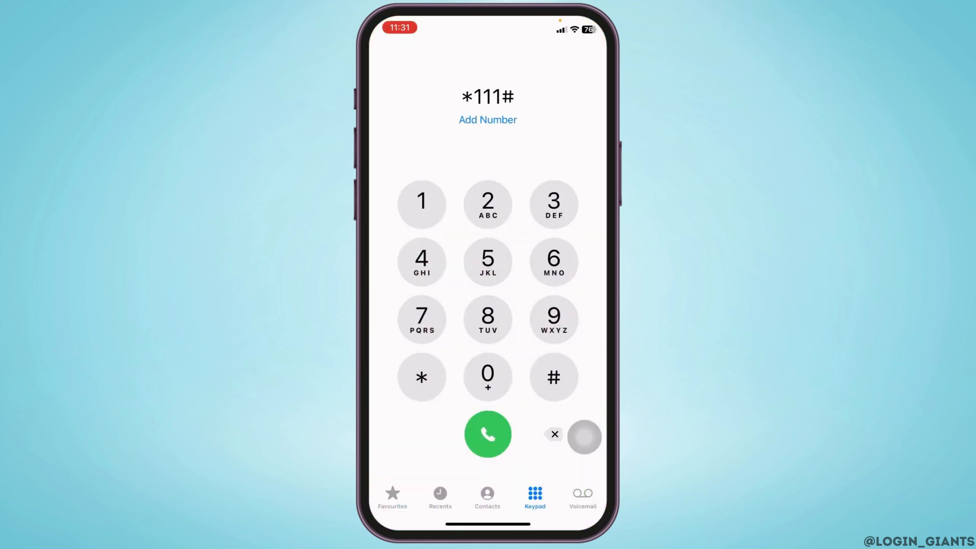
Step: Dial *111# and dismiss the unknown error it returns
left_click(487, 434)
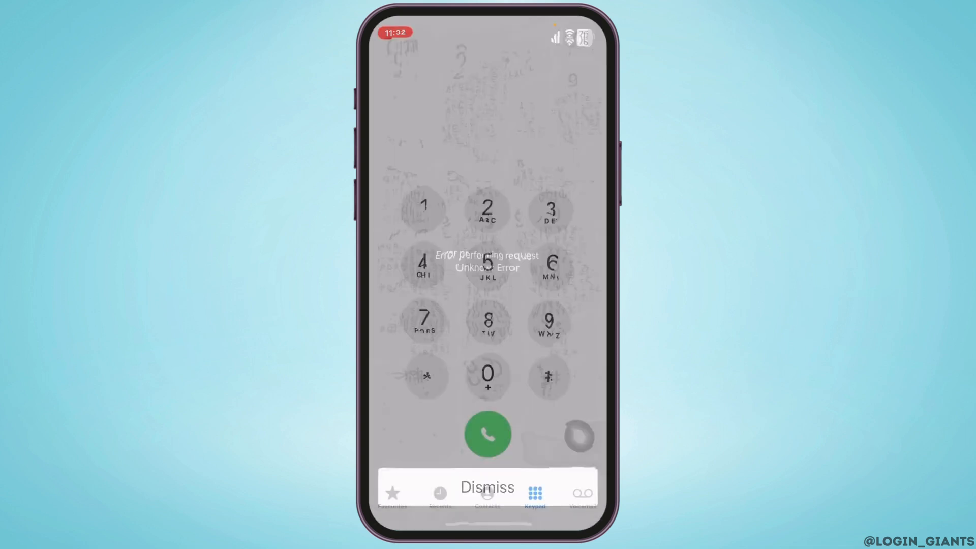
left_click(487, 487)
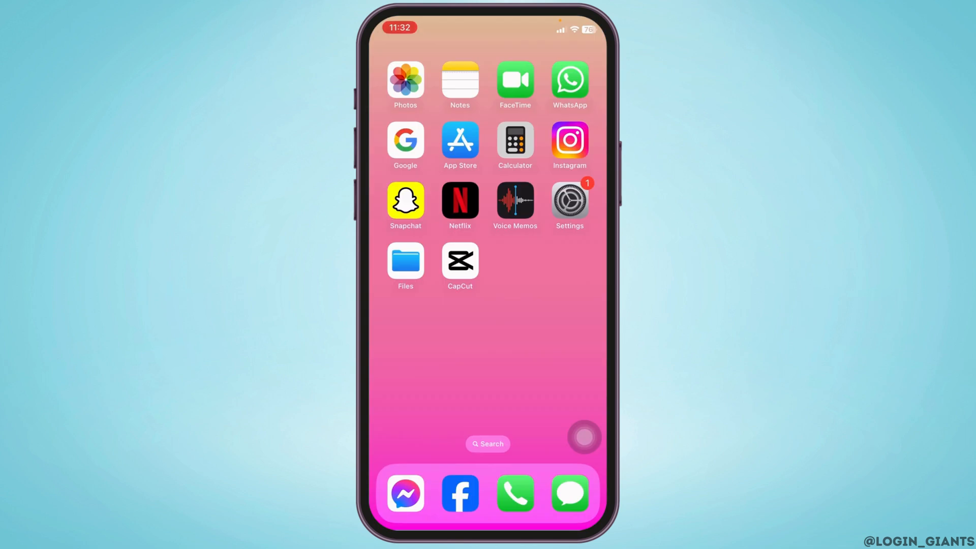